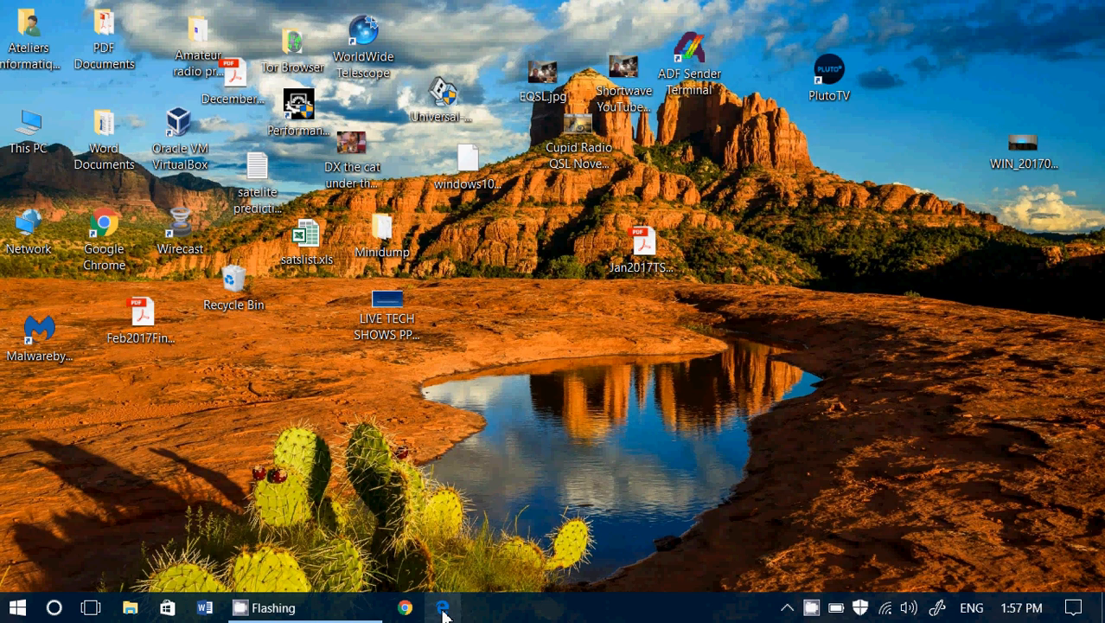
Launch Microsoft Edge from the taskbar, landing on the Google homepage.
{"action": "left_click", "coordinate": [442, 607]}
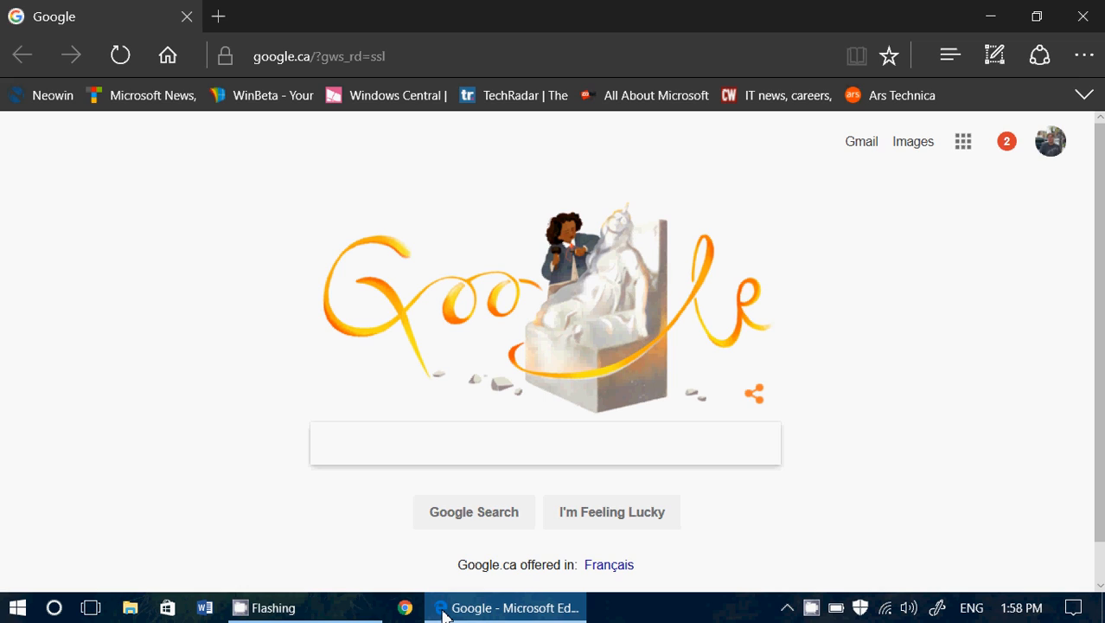
{"action": "left_click", "coordinate": [545, 443]}
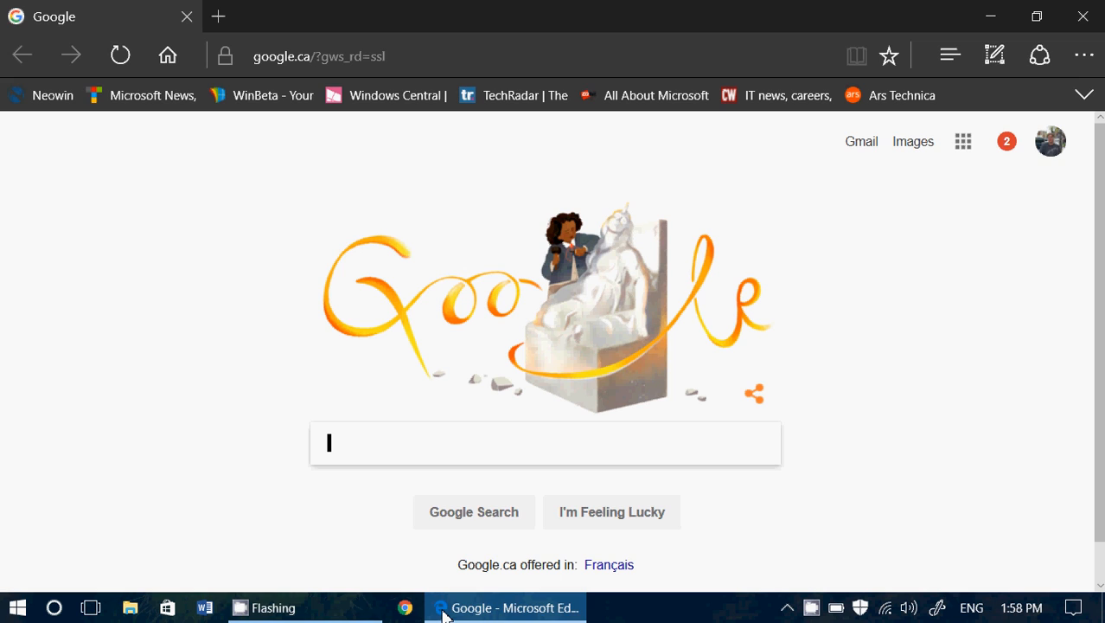
{"action": "mouse_move", "coordinate": [827, 280]}
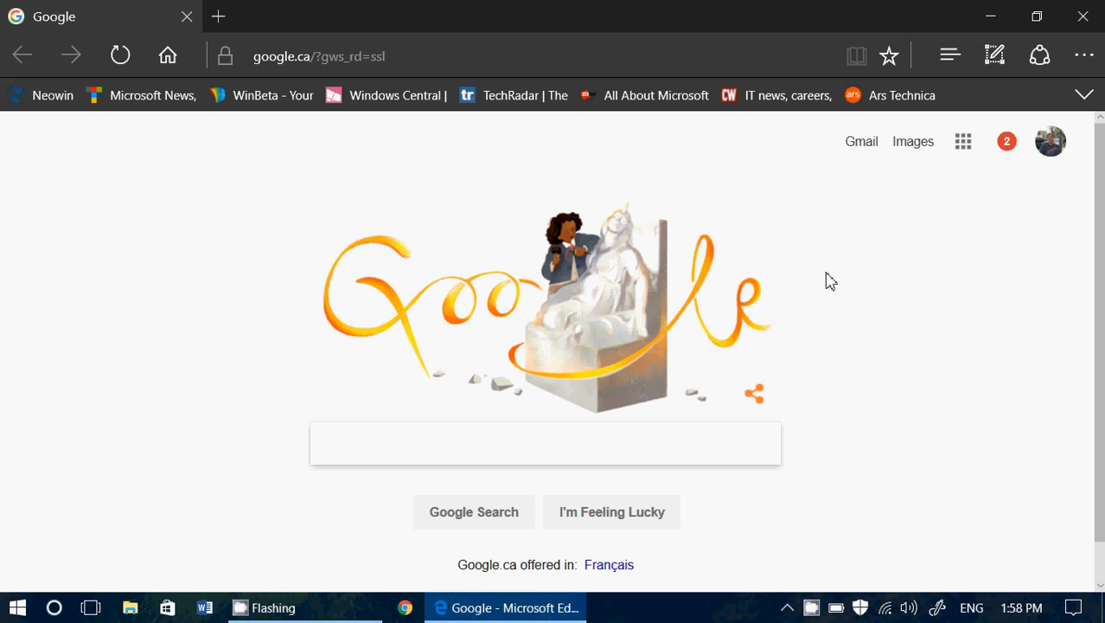
{"action": "left_click", "coordinate": [545, 443]}
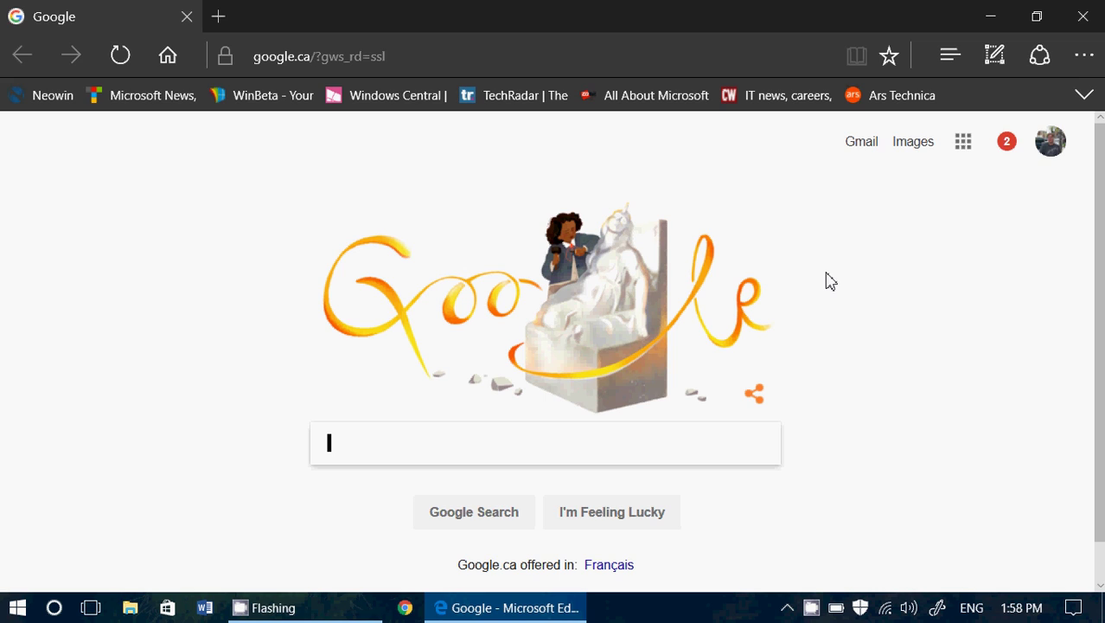
{"action": "mouse_move", "coordinate": [52, 11]}
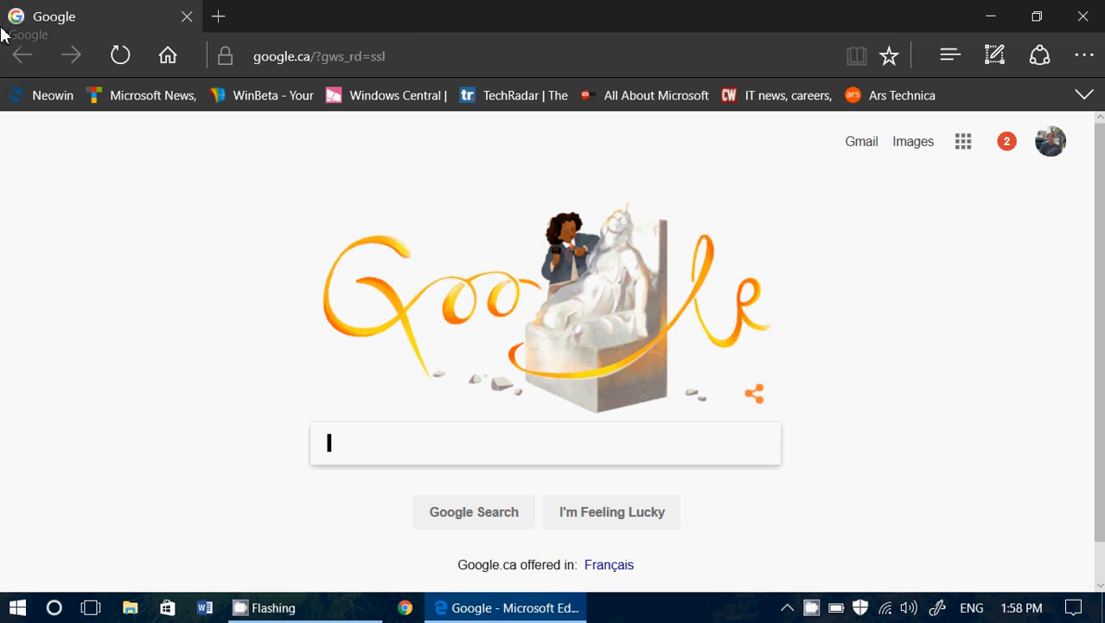
{"action": "mouse_move", "coordinate": [336, 277]}
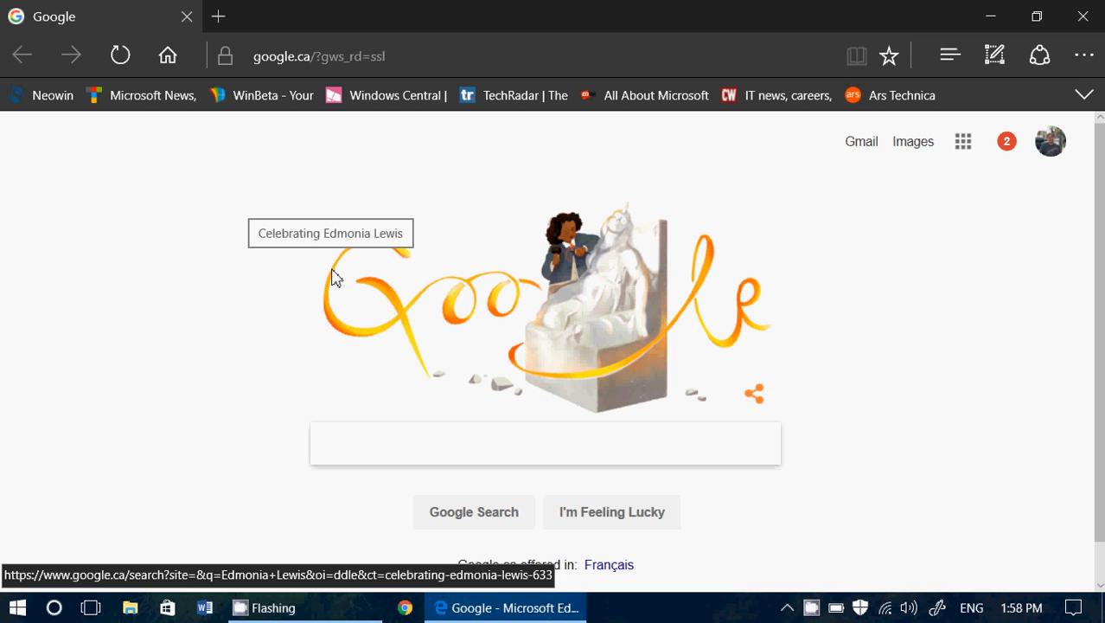
{"action": "left_click", "coordinate": [545, 442]}
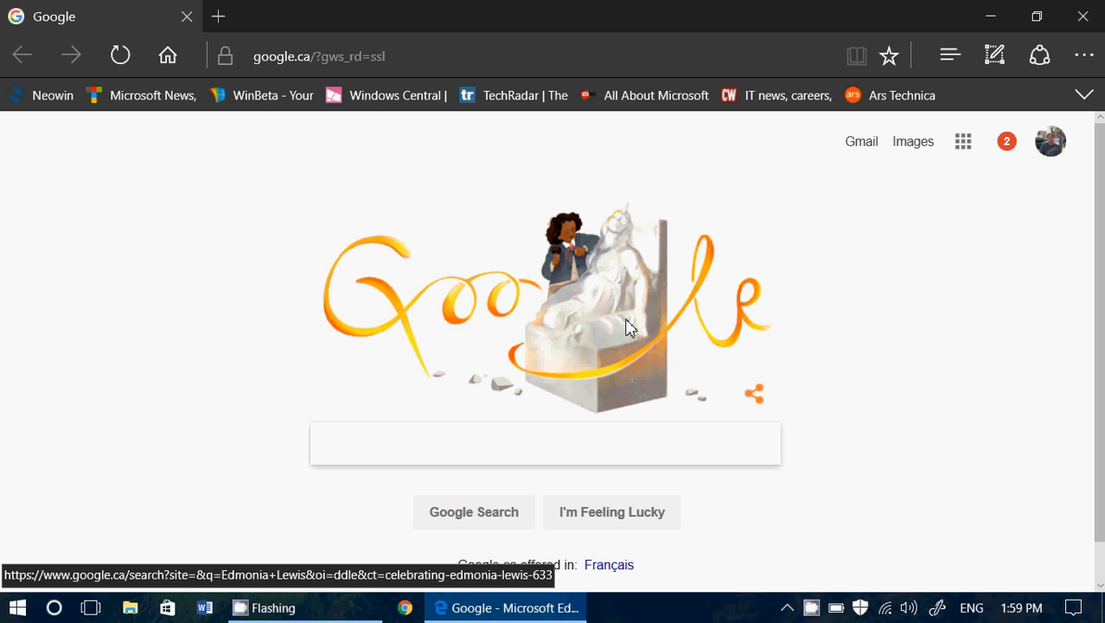
{"action": "left_click", "coordinate": [545, 442]}
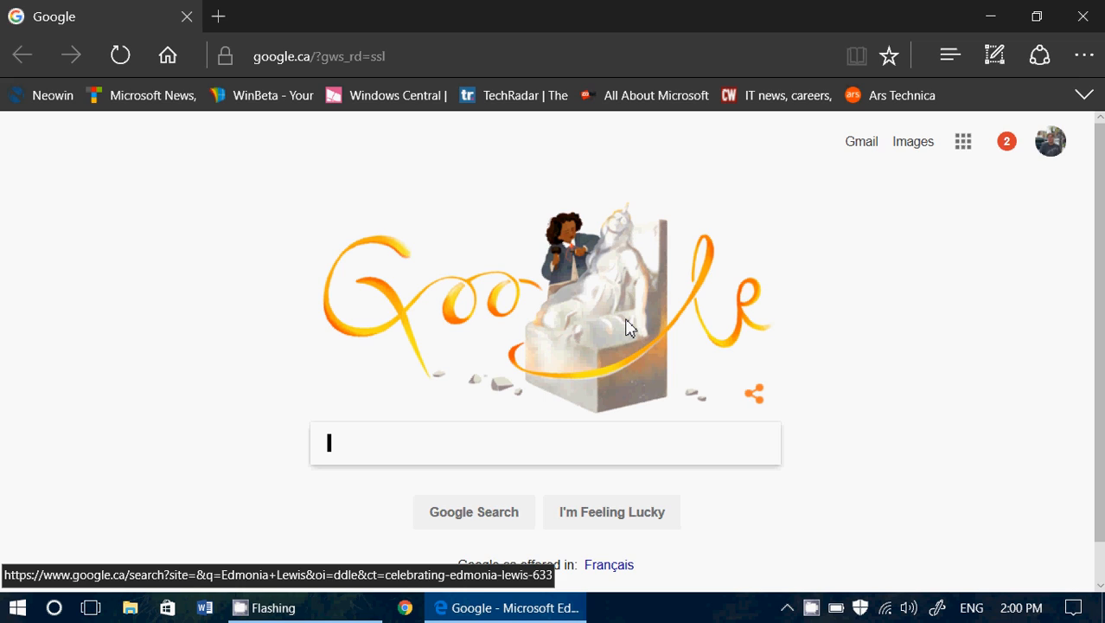
{"action": "mouse_move", "coordinate": [916, 277]}
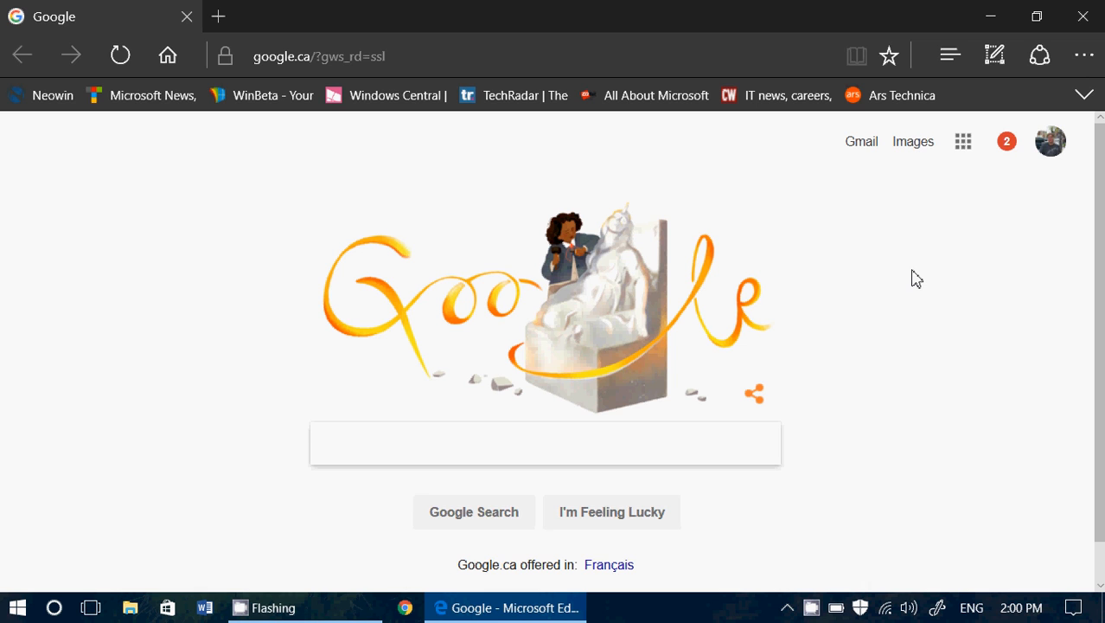
{"action": "mouse_move", "coordinate": [167, 606]}
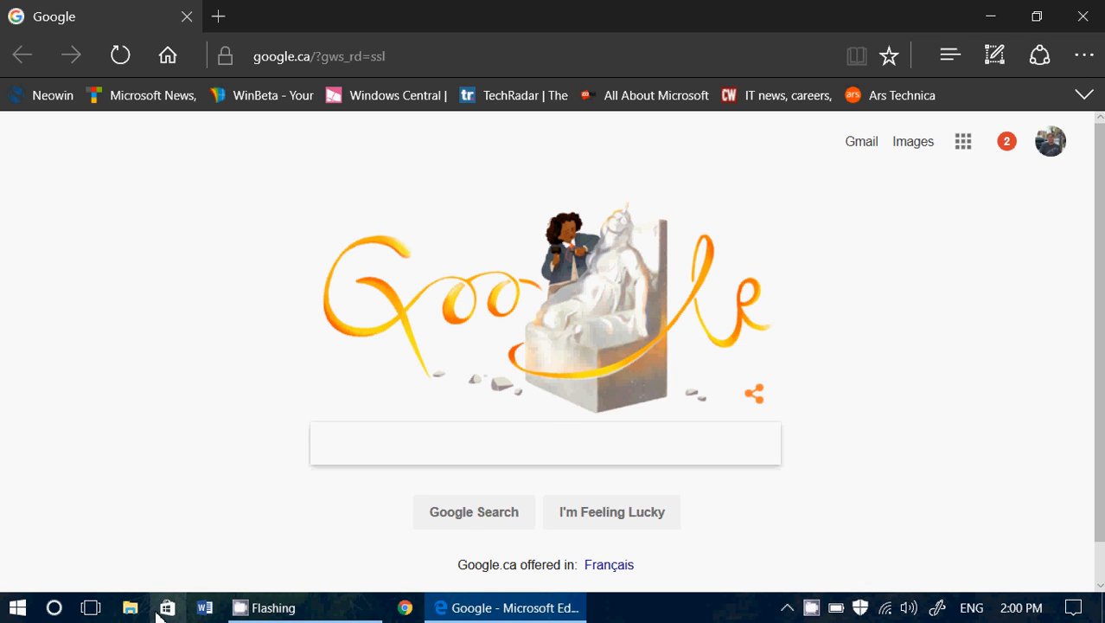
{"action": "left_click", "coordinate": [167, 606]}
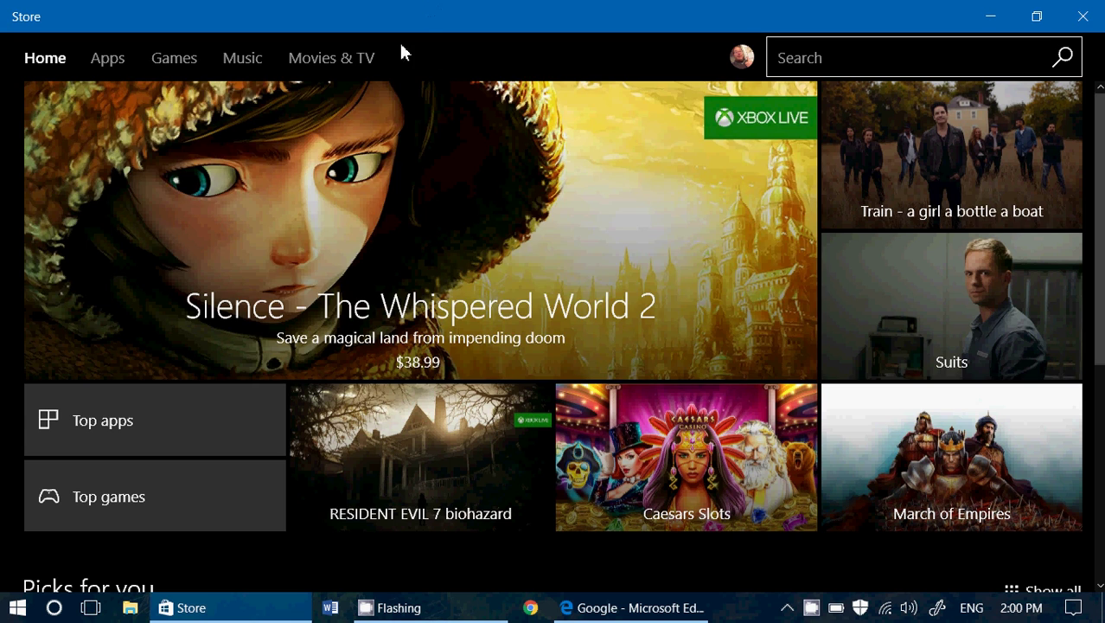
{"action": "mouse_move", "coordinate": [489, 56]}
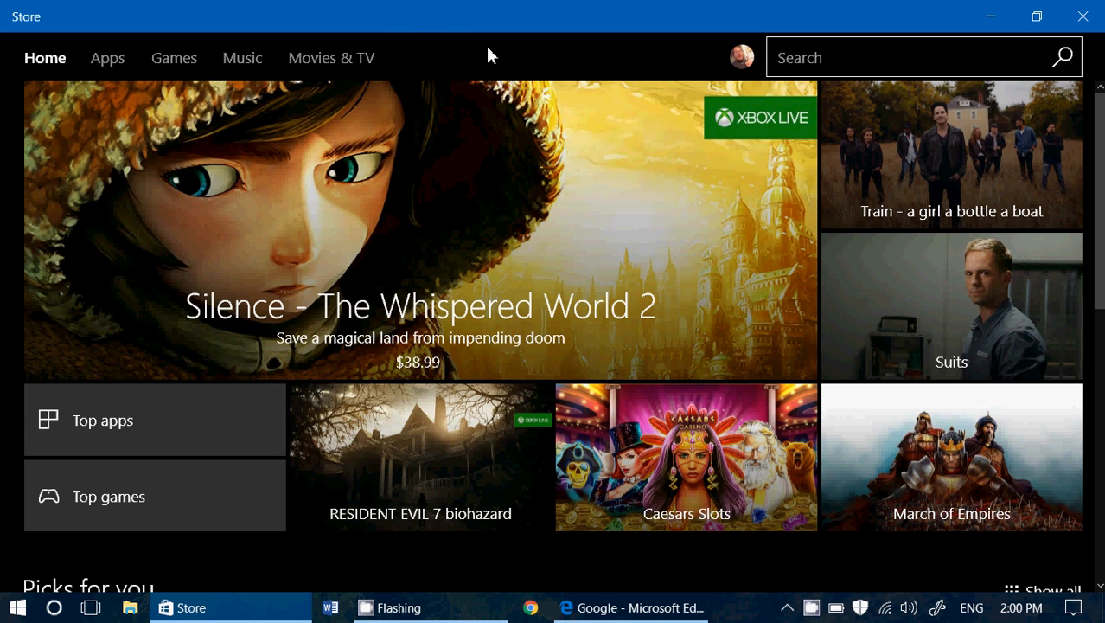
{"action": "mouse_move", "coordinate": [1083, 15]}
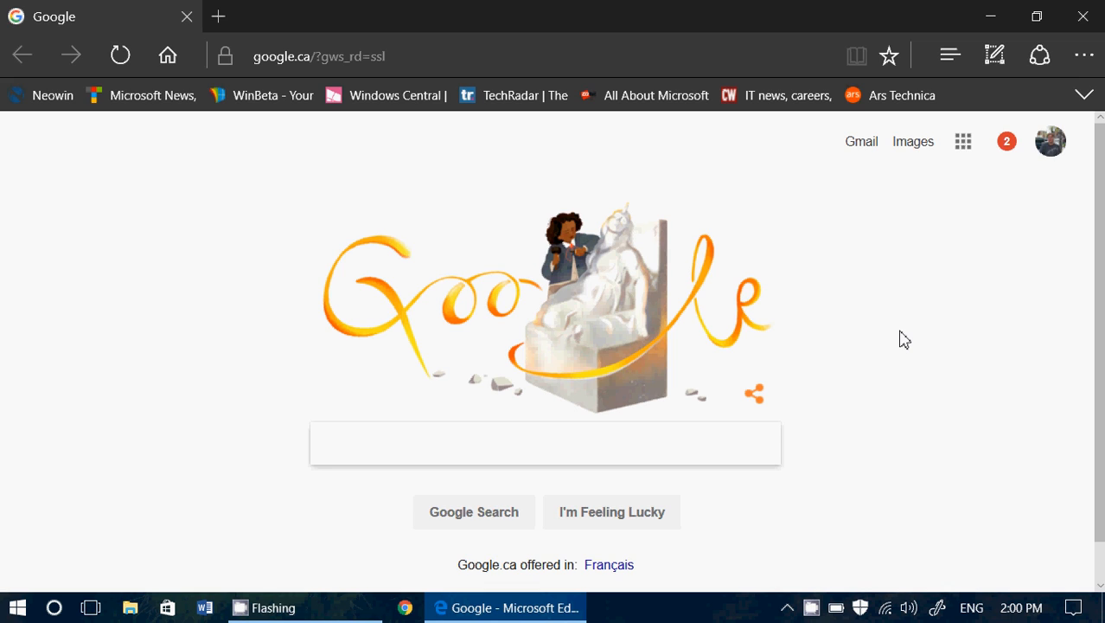
{"action": "left_click", "coordinate": [545, 443]}
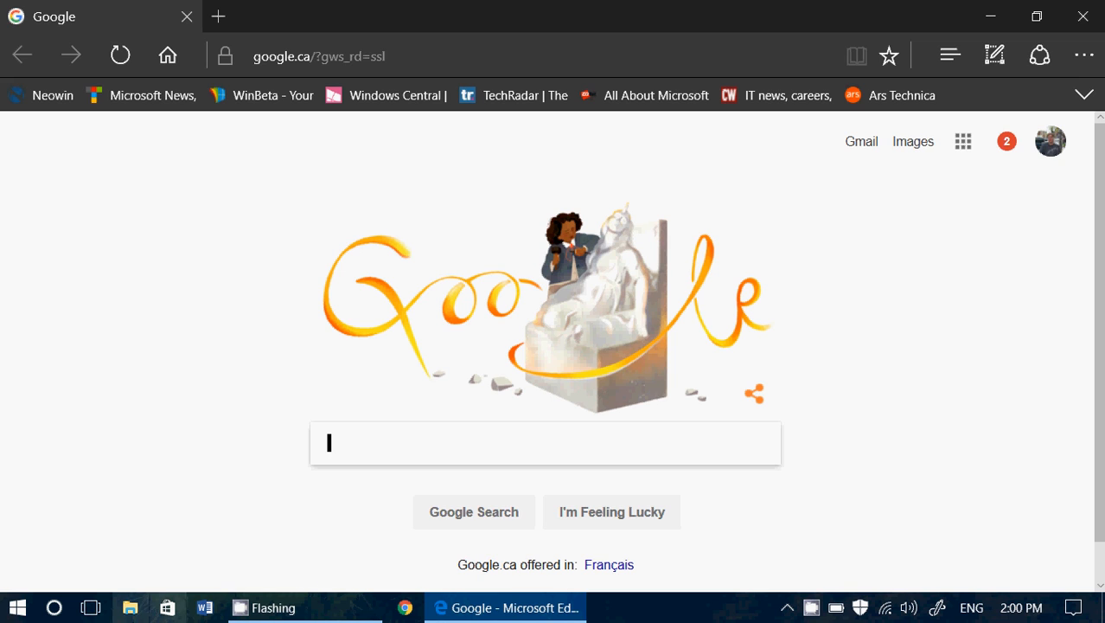
{"action": "mouse_move", "coordinate": [581, 291]}
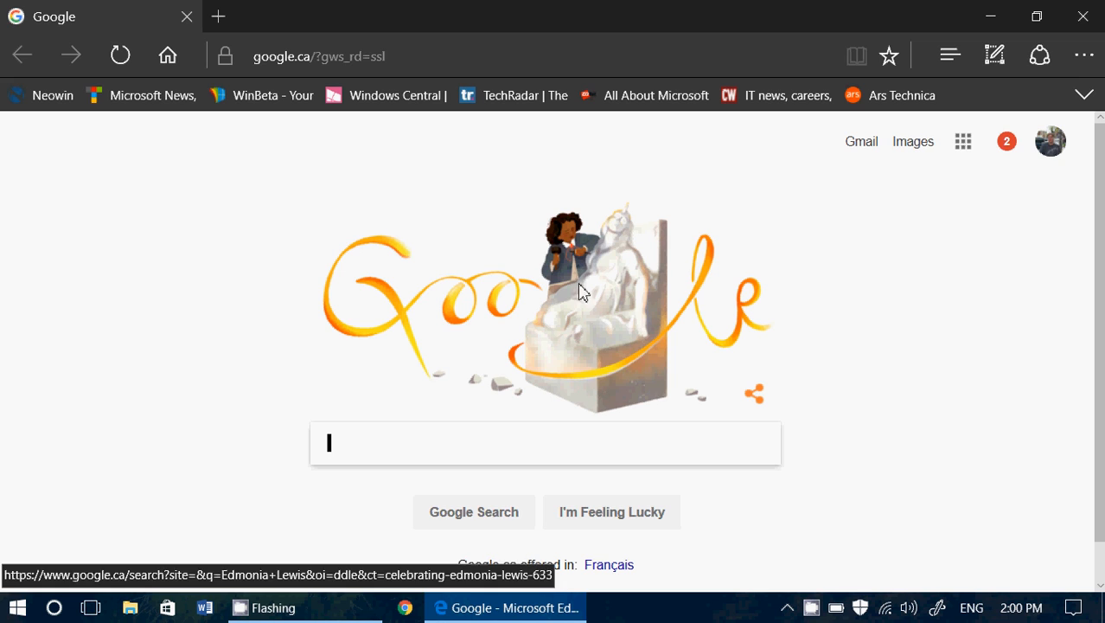
{"action": "mouse_move", "coordinate": [866, 534]}
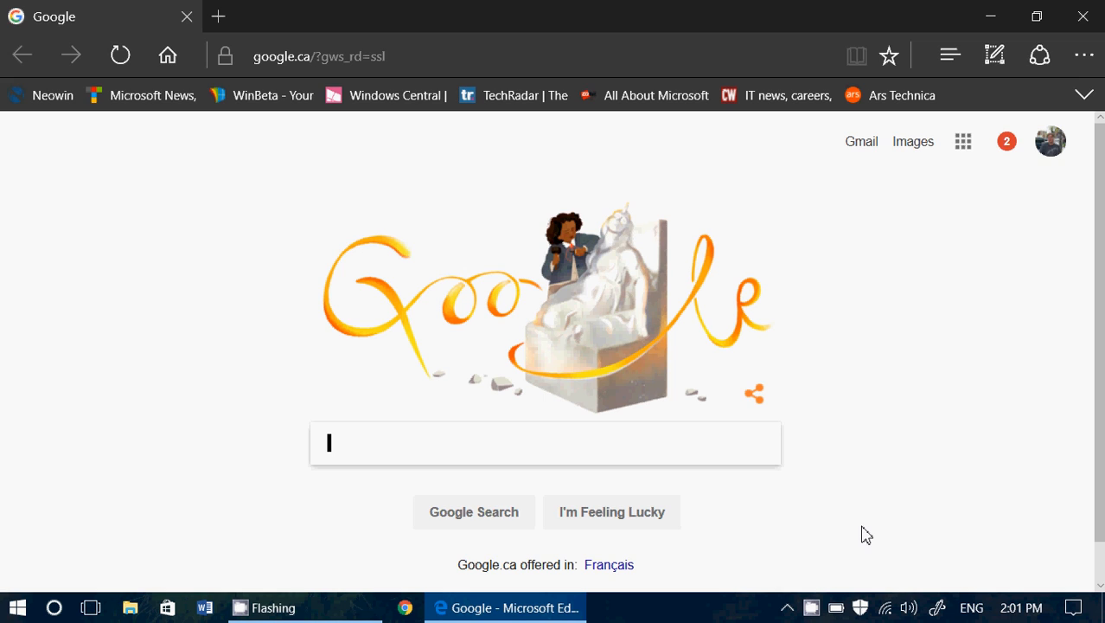
{"action": "mouse_move", "coordinate": [1096, 182]}
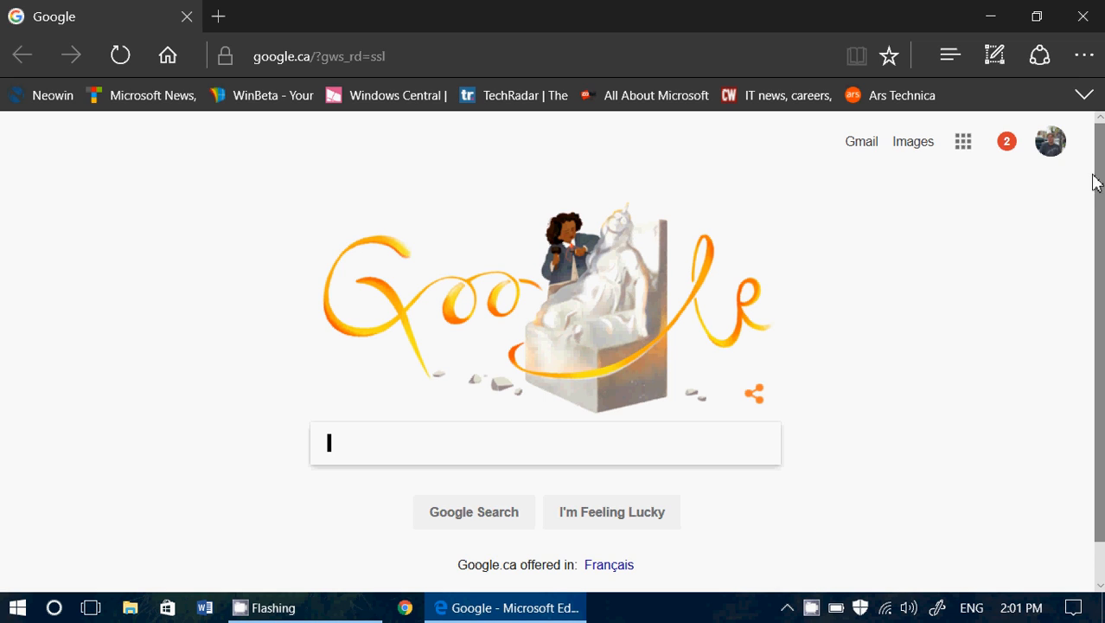
{"action": "mouse_move", "coordinate": [895, 301]}
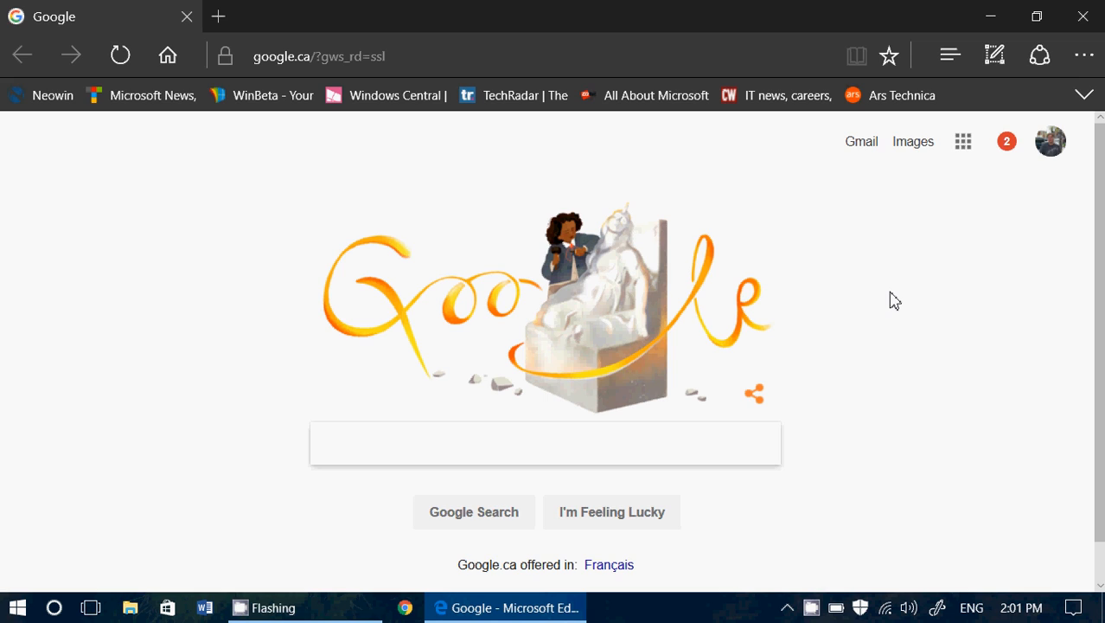
{"action": "left_click", "coordinate": [545, 443]}
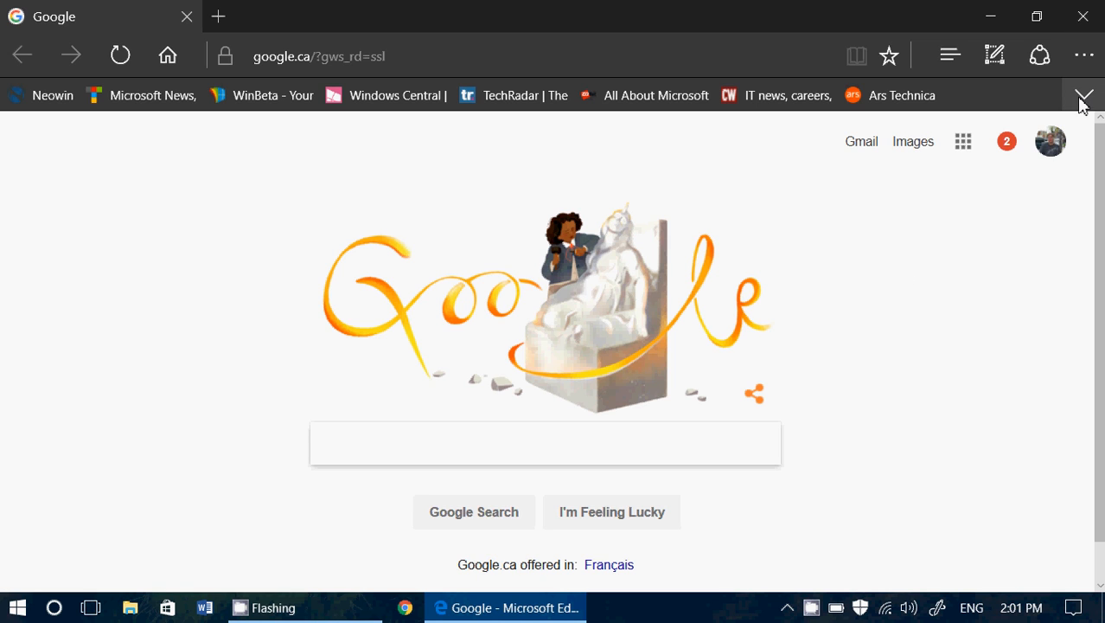
Open Extensions from the Edge menu and scroll the Store's extensions collection past AdBlock and LastPass.
{"action": "left_click", "coordinate": [1084, 56]}
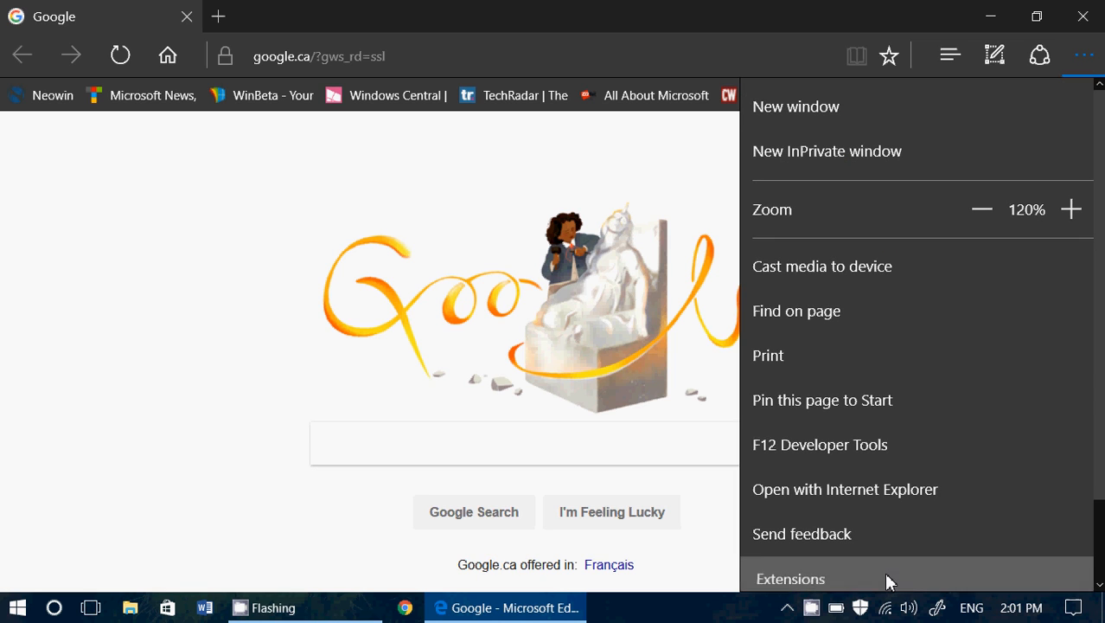
{"action": "left_click", "coordinate": [790, 579]}
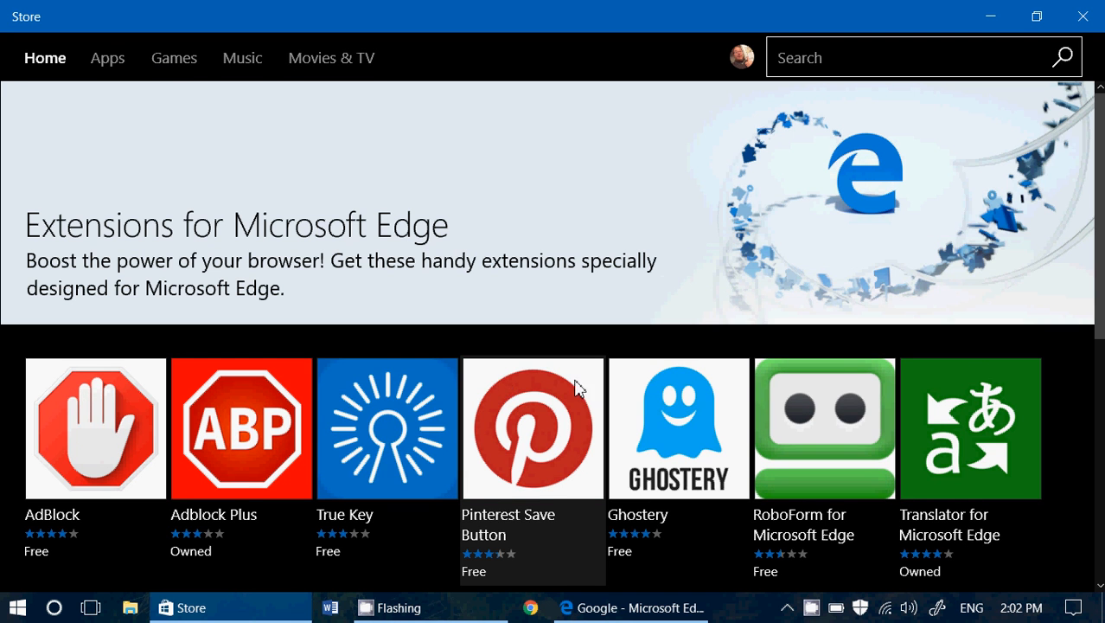
{"action": "scroll", "scroll_direction": "down", "scroll_amount": 3}
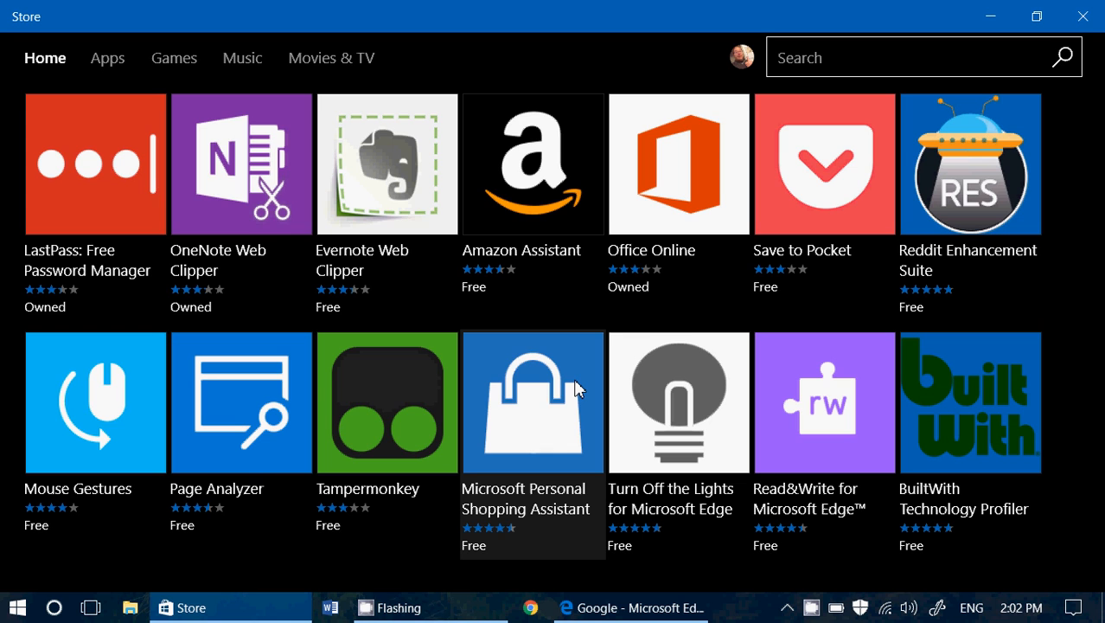
{"action": "mouse_move", "coordinate": [1082, 16]}
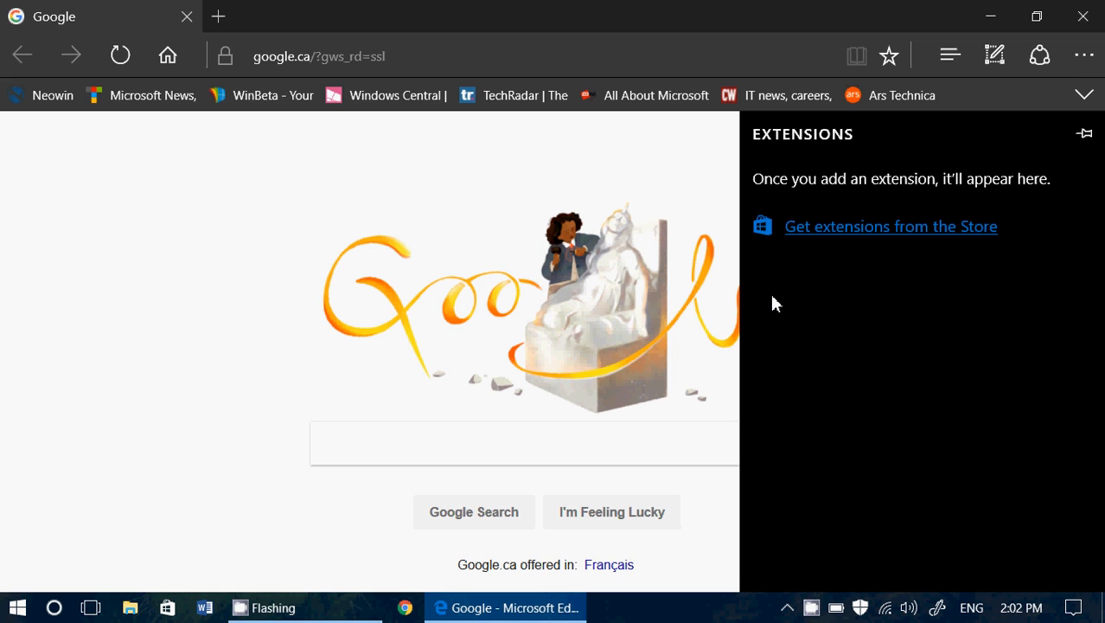
{"action": "mouse_move", "coordinate": [695, 245]}
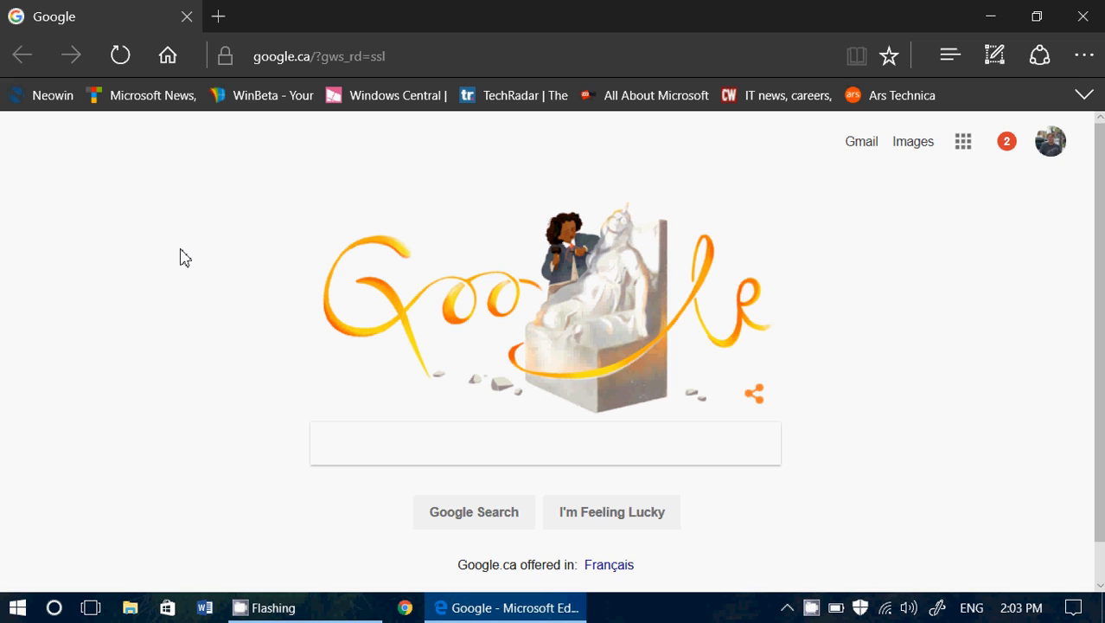
{"action": "mouse_move", "coordinate": [203, 191]}
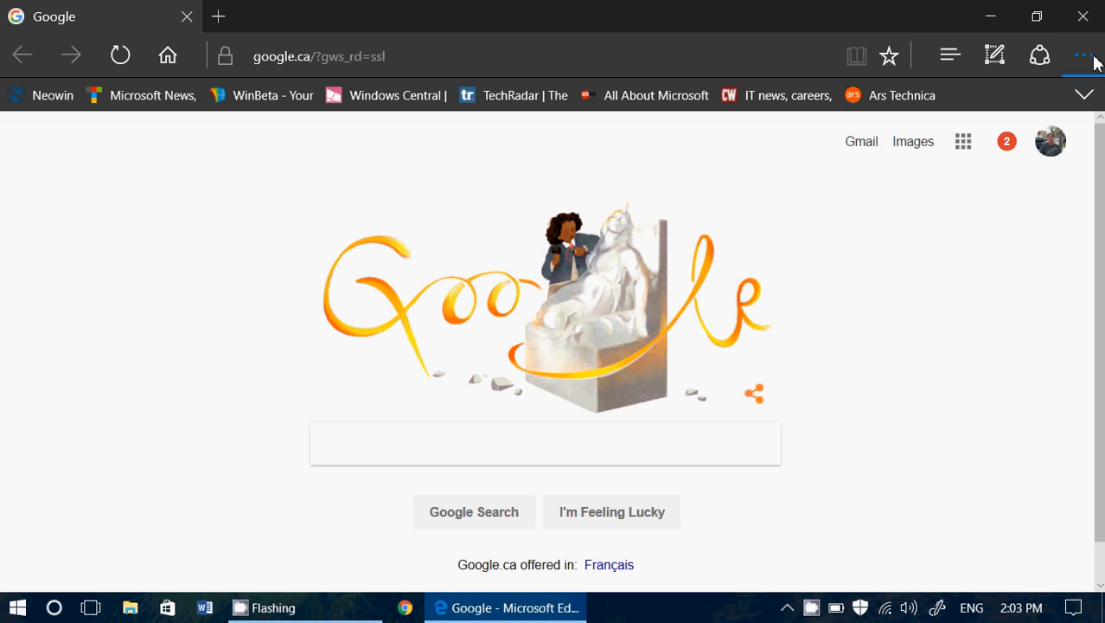
Open the Edge Settings panel from the ... menu to review browser settings.
{"action": "left_click", "coordinate": [1082, 56]}
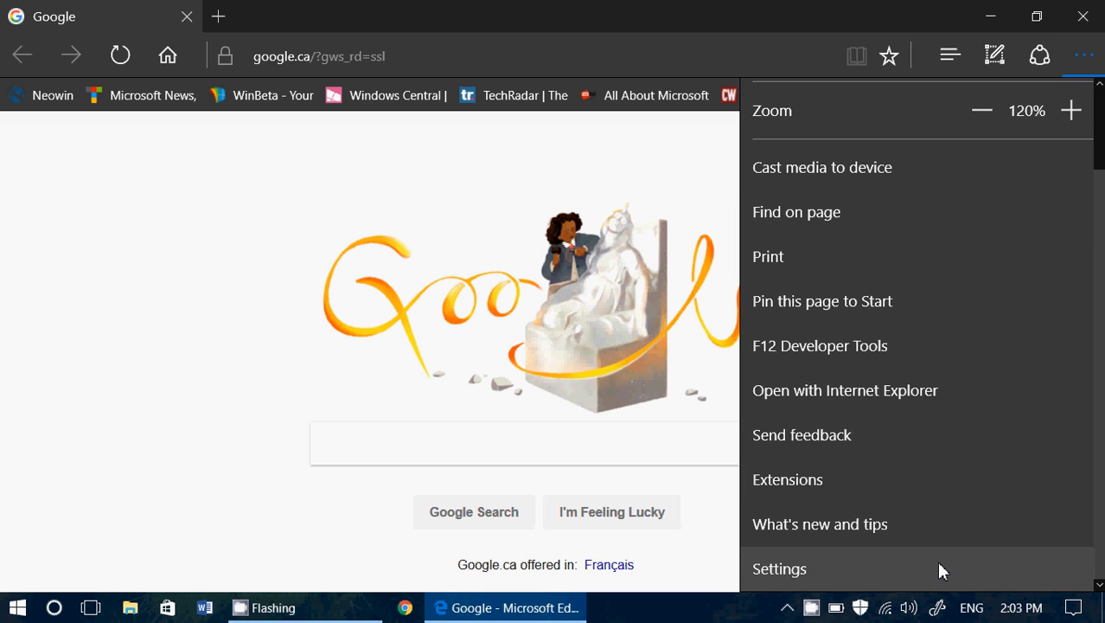
{"action": "left_click", "coordinate": [780, 568]}
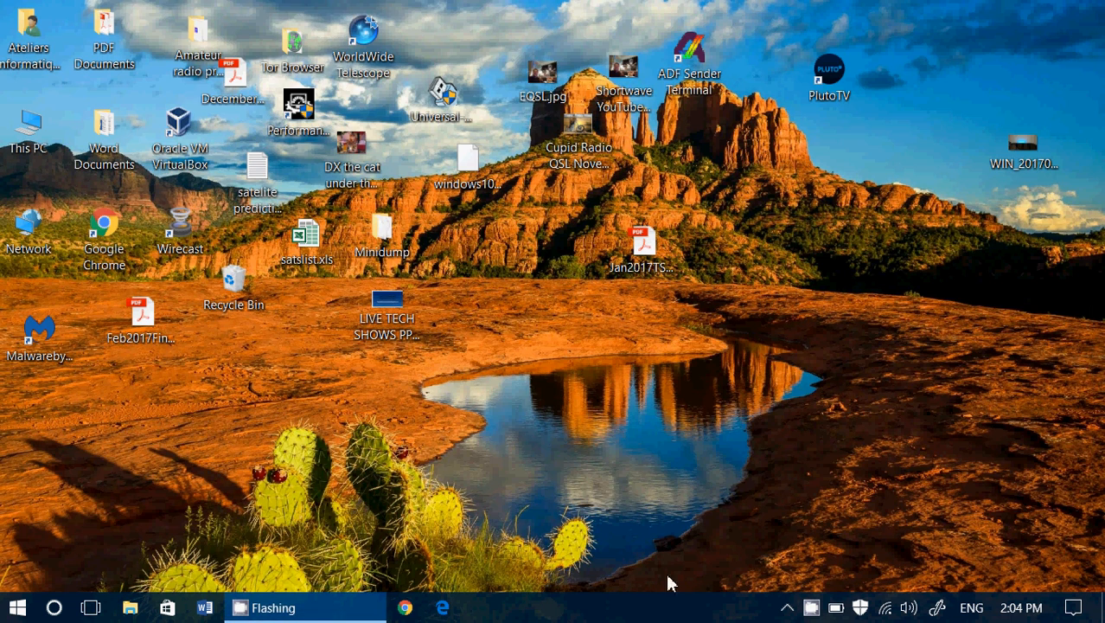
{"action": "mouse_move", "coordinate": [811, 614]}
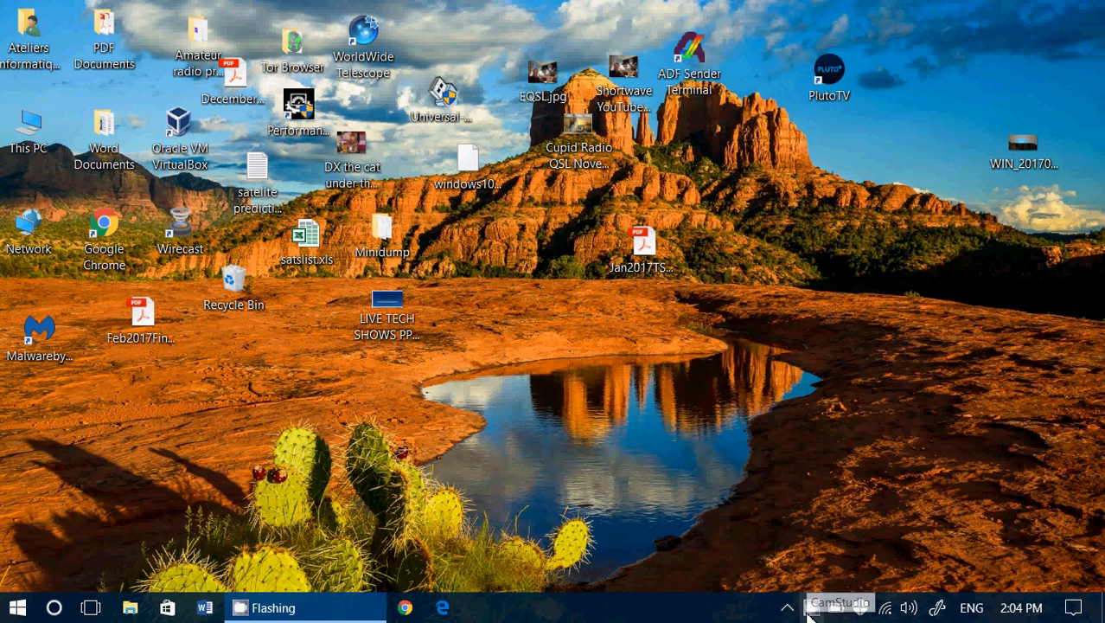
Restore the CamStudio recorder window from its system tray icon.
{"action": "left_click", "coordinate": [839, 602]}
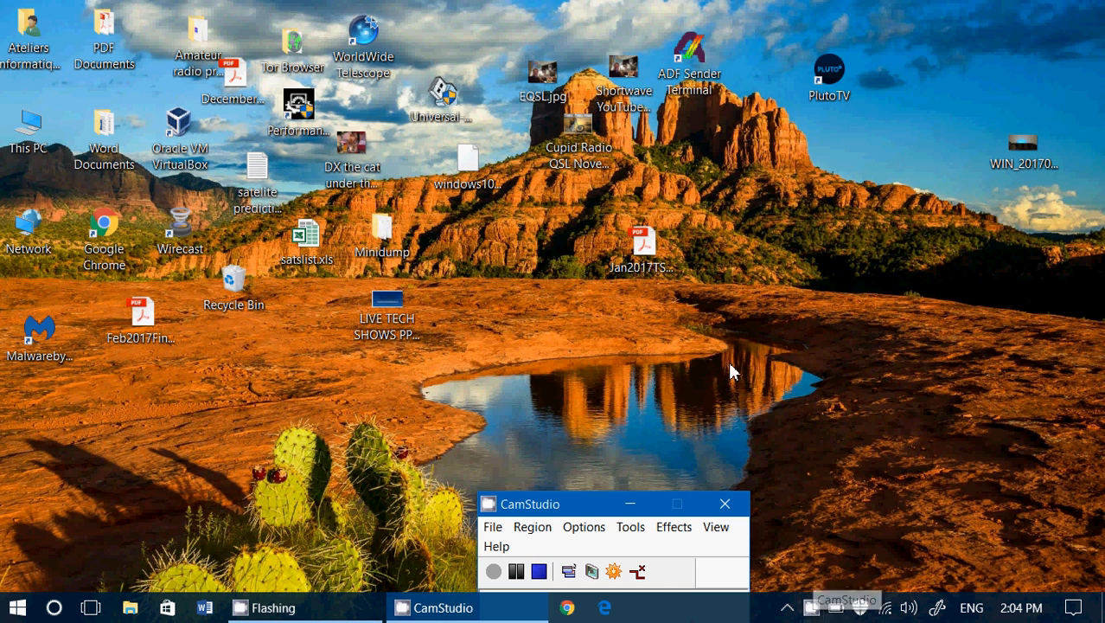
{"action": "mouse_move", "coordinate": [516, 408]}
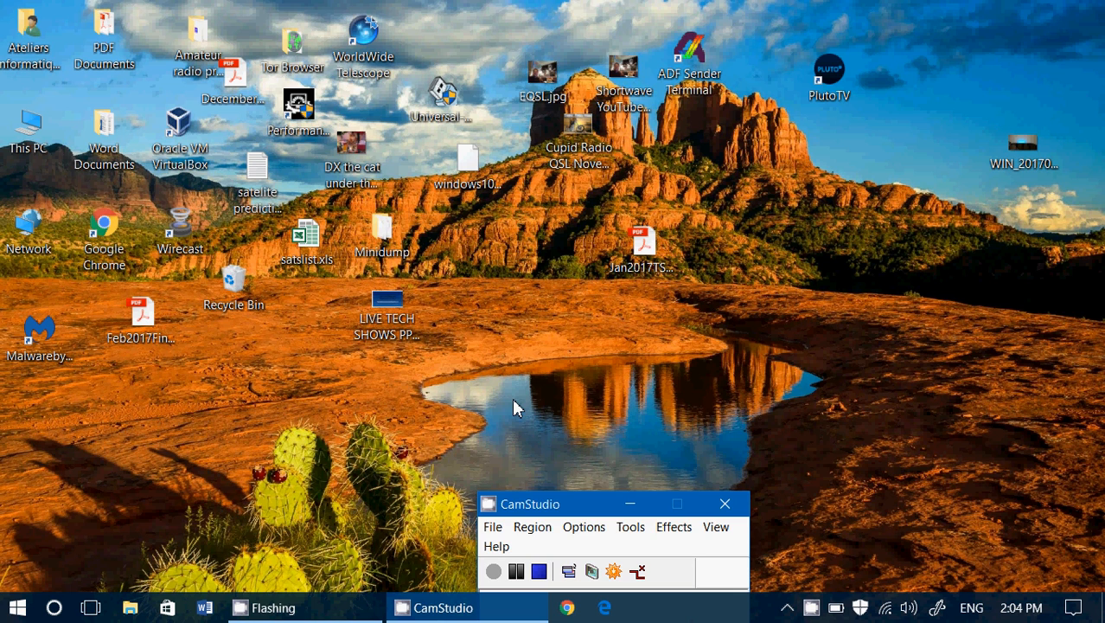
{"action": "mouse_move", "coordinate": [538, 570]}
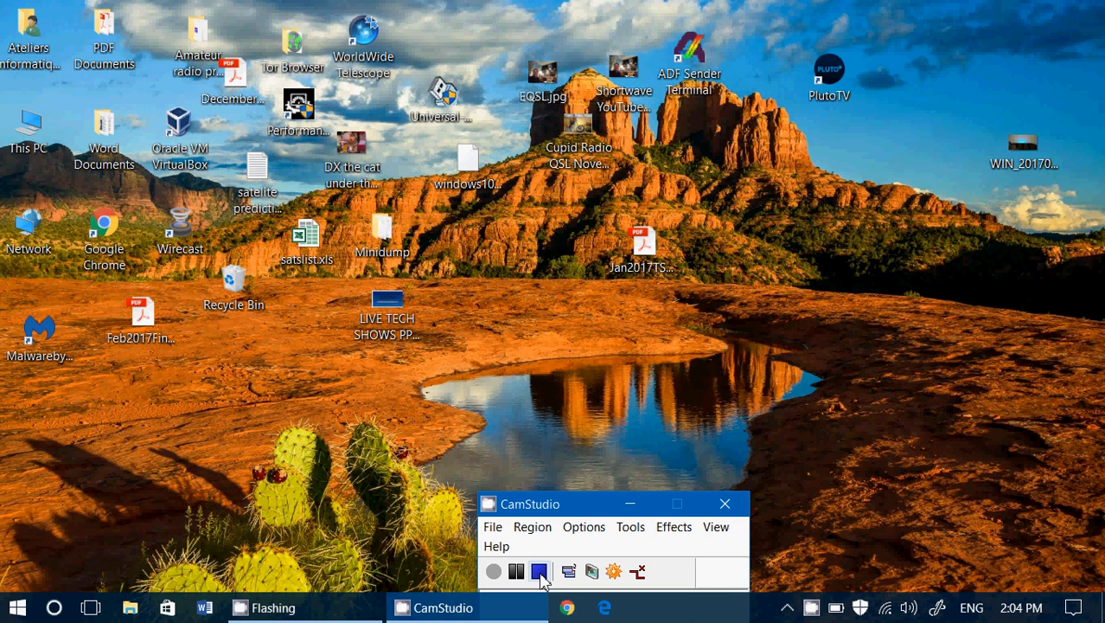